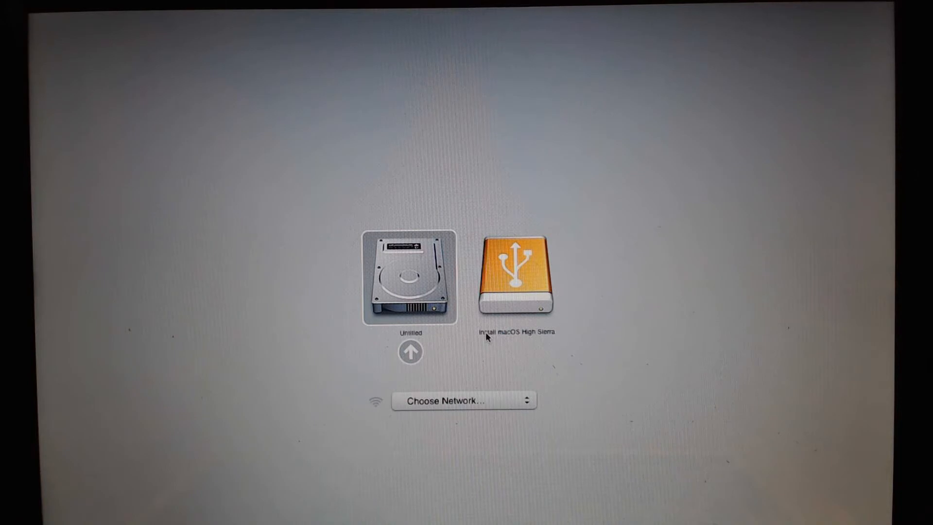
Step: Boot from the orange Install macOS High Sierra USB disk in Startup Manager
{"action": "left_click", "coordinate": [515, 275]}
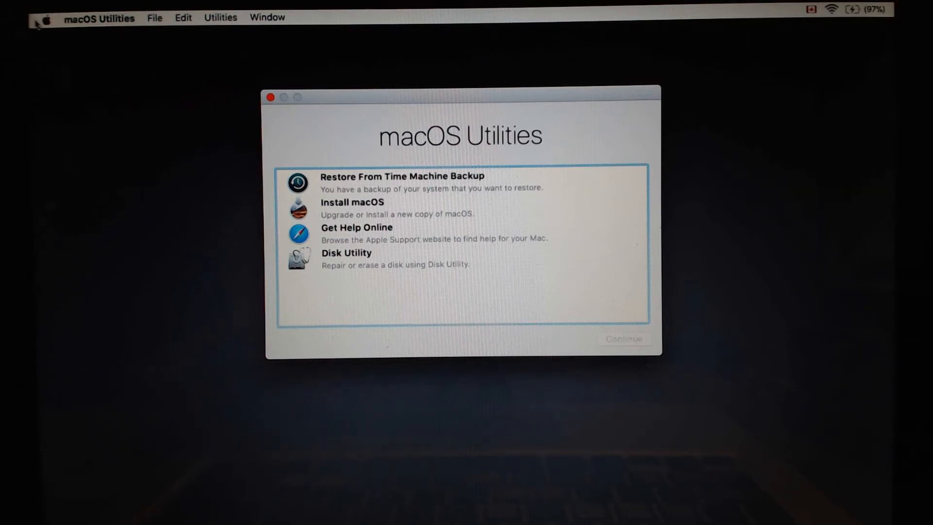
{"action": "mouse_move", "coordinate": [317, 223]}
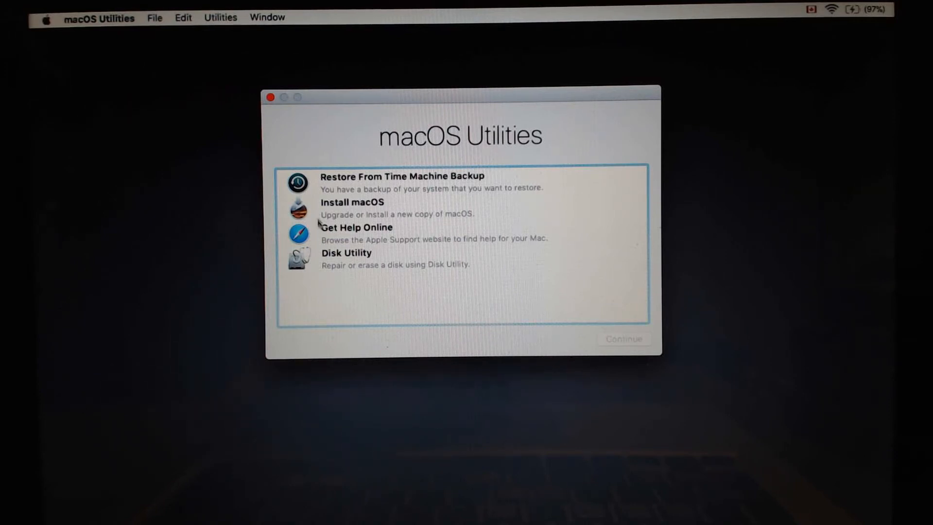
Step: Select Install macOS in macOS Utilities and continue to launch the installer
{"action": "left_click", "coordinate": [381, 208]}
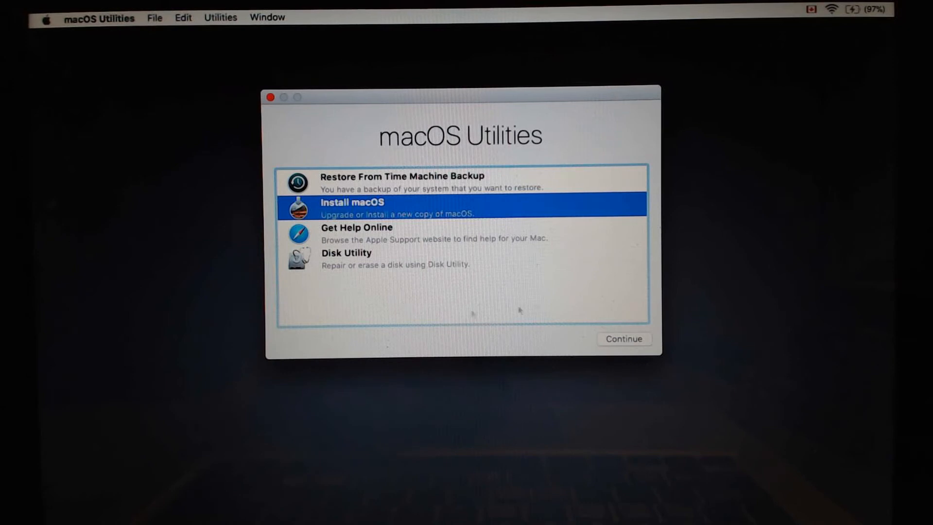
{"action": "left_click", "coordinate": [623, 338]}
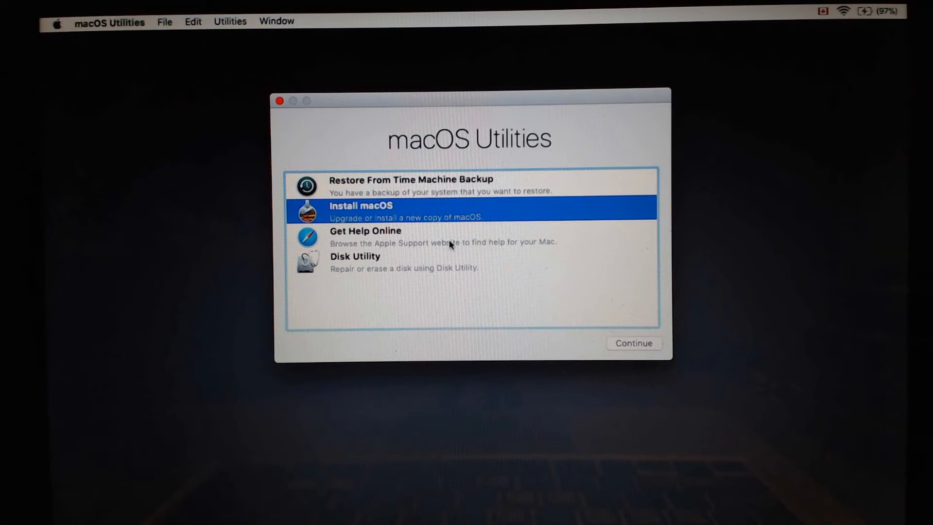
{"action": "mouse_move", "coordinate": [636, 350]}
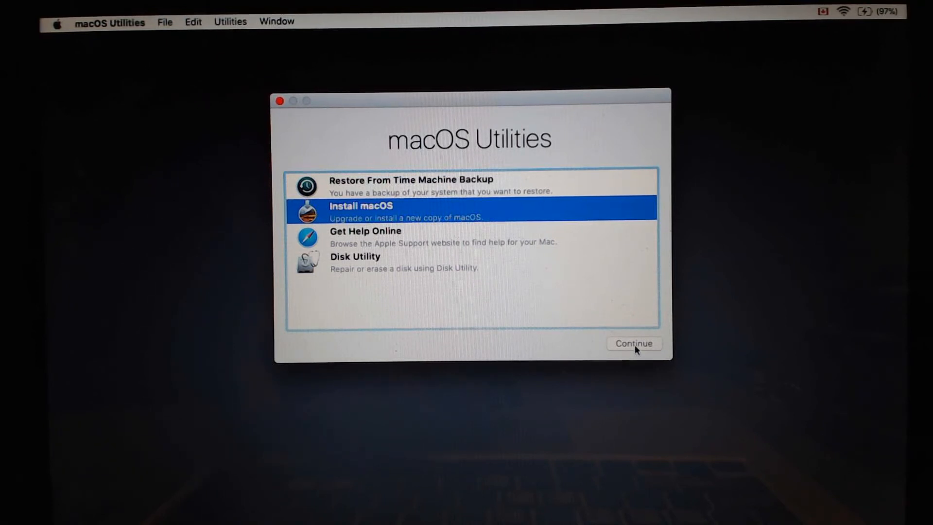
{"action": "left_click", "coordinate": [633, 343]}
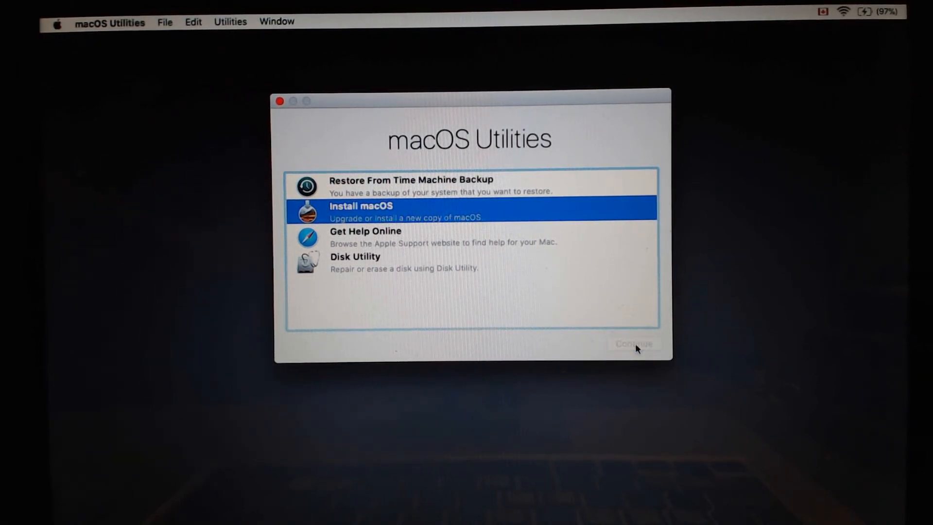
{"action": "left_click", "coordinate": [634, 344]}
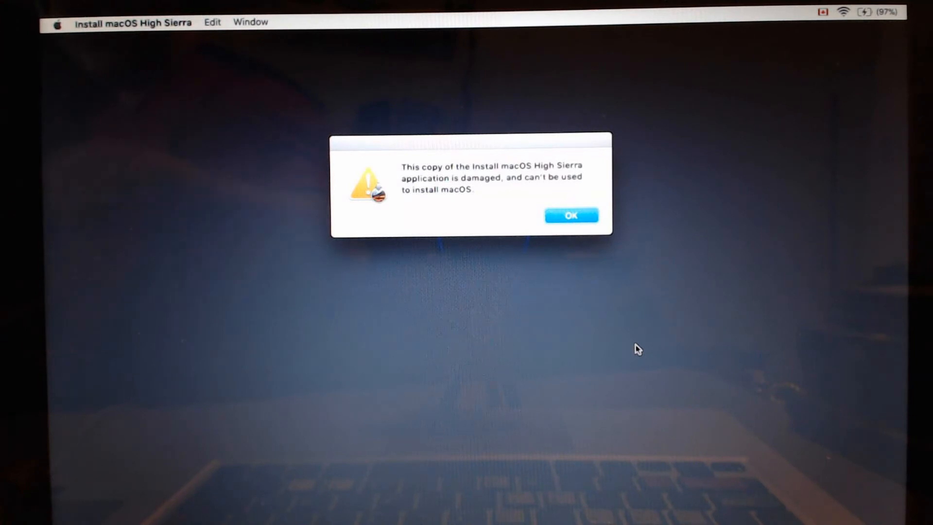
{"action": "mouse_move", "coordinate": [800, 268]}
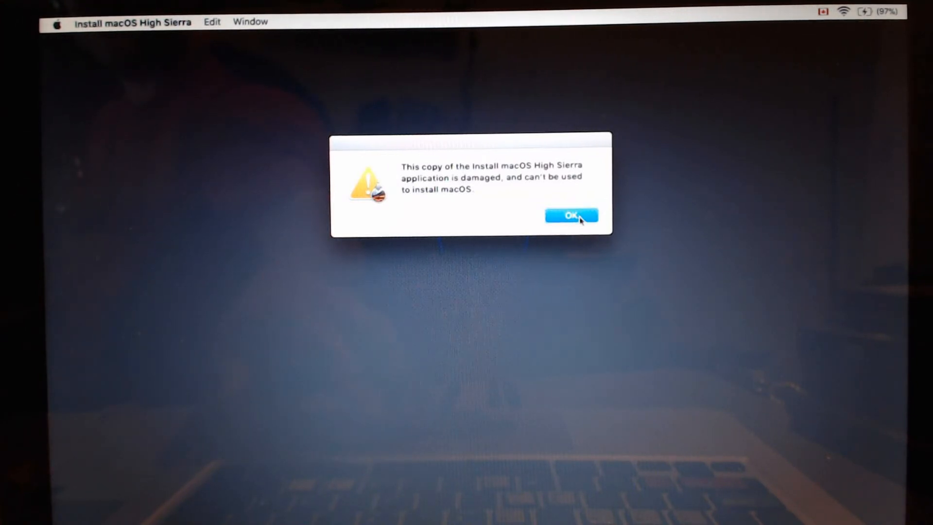
Step: Dismiss the 'application is damaged' alert with OK
{"action": "left_click", "coordinate": [570, 214]}
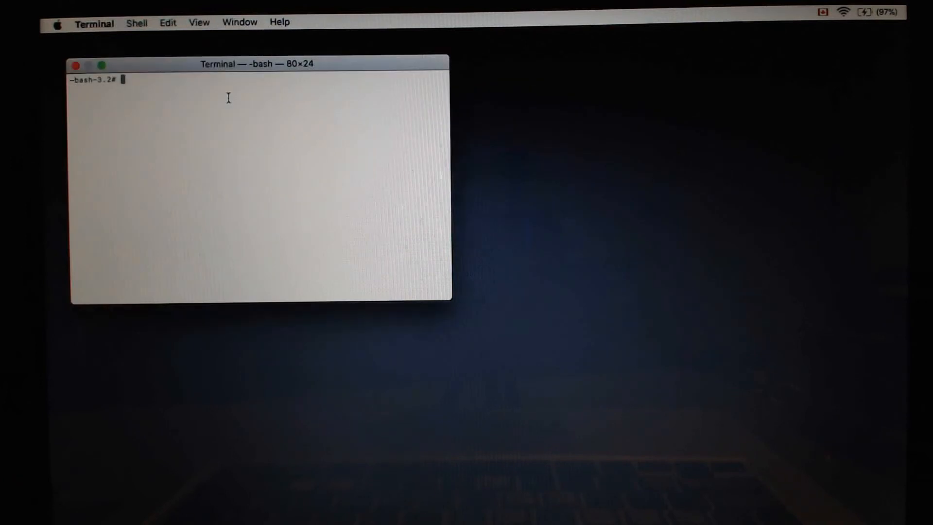
Step: Enter 'date 02231313' in Terminal to set the system date earlier
{"action": "type", "text": "d"}
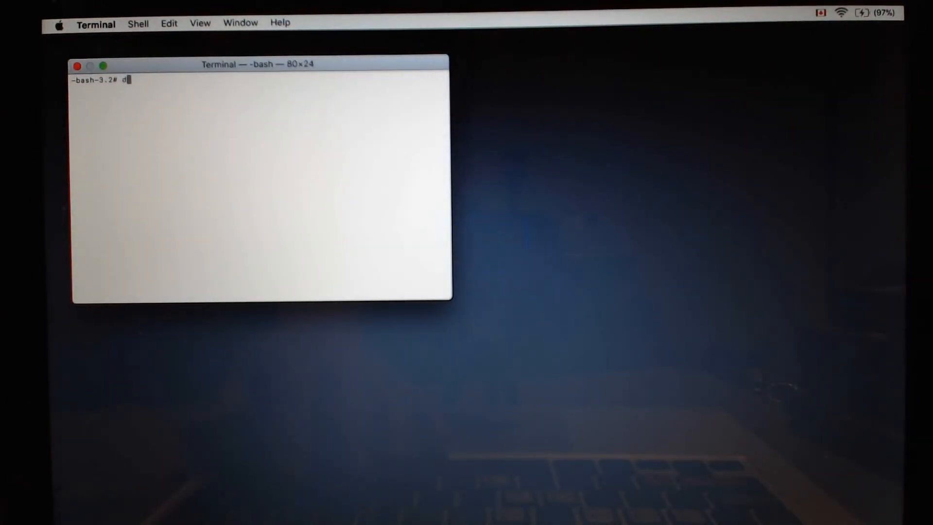
{"action": "type", "text": "ate"}
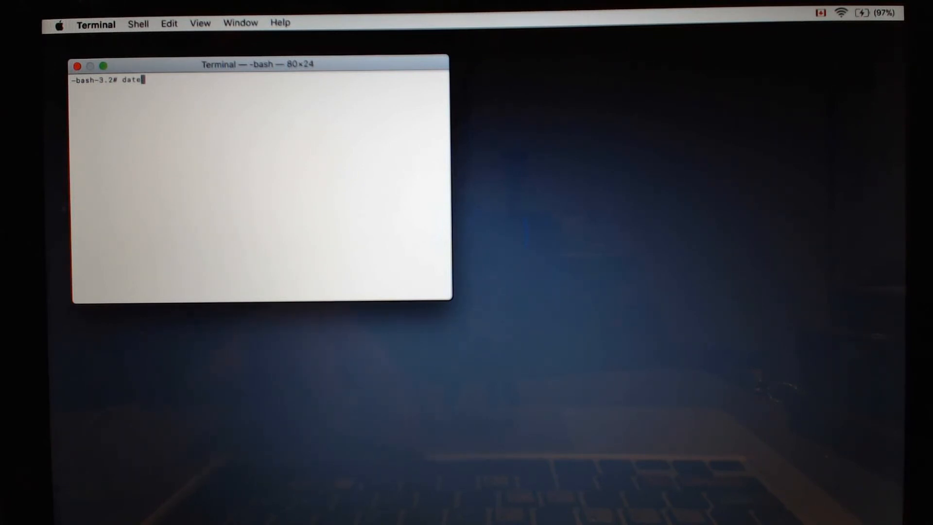
{"action": "type", "text": "\" \""}
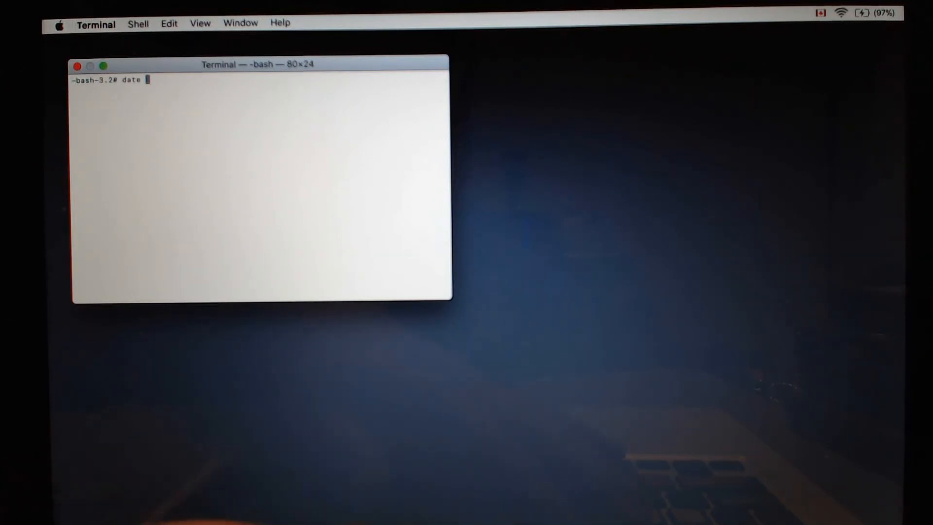
{"action": "type", "text": "02"}
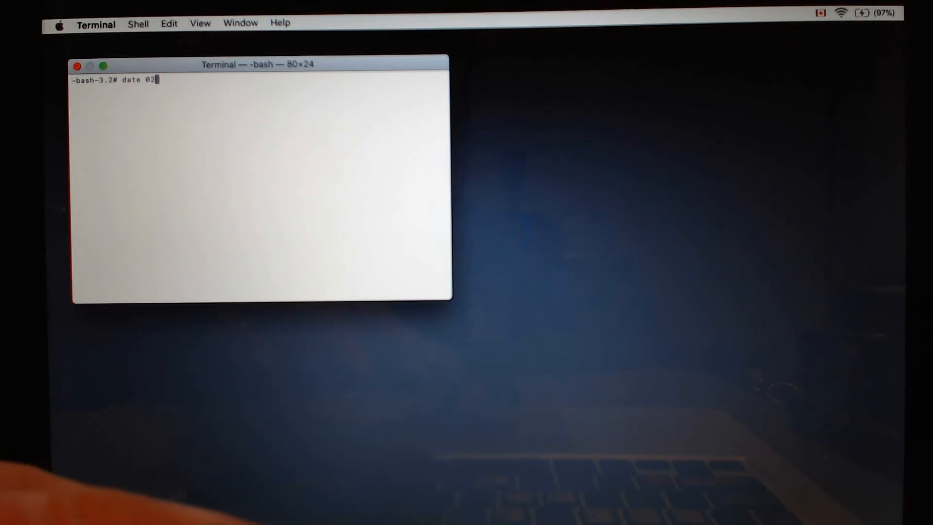
{"action": "type", "text": "23"}
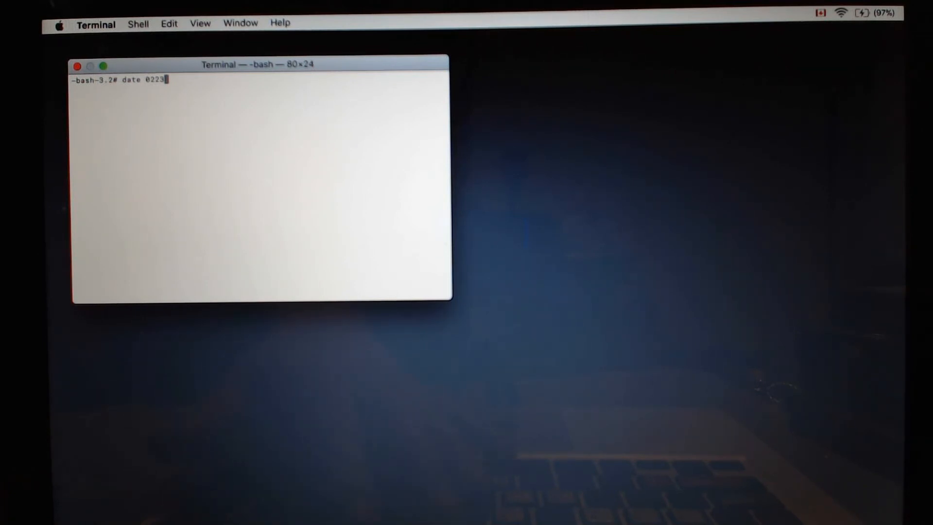
{"action": "type", "text": "13"}
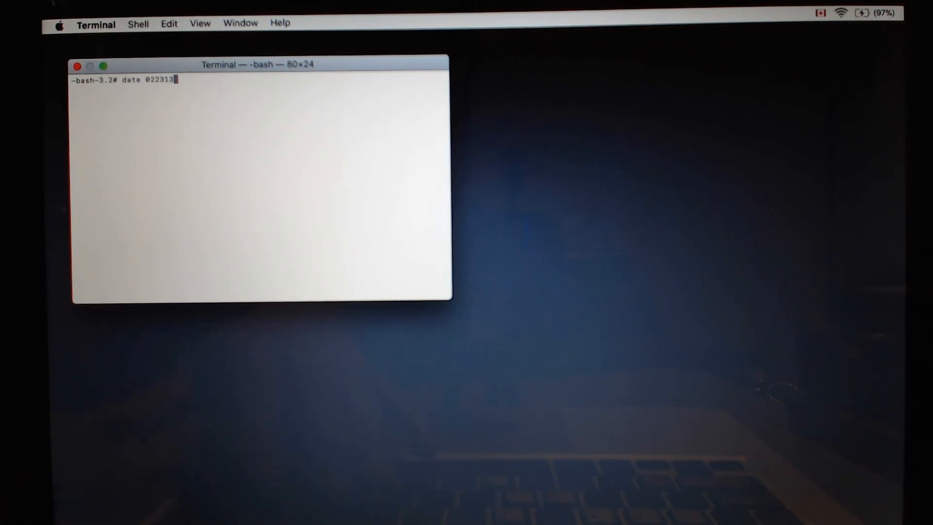
{"action": "type", "text": "13"}
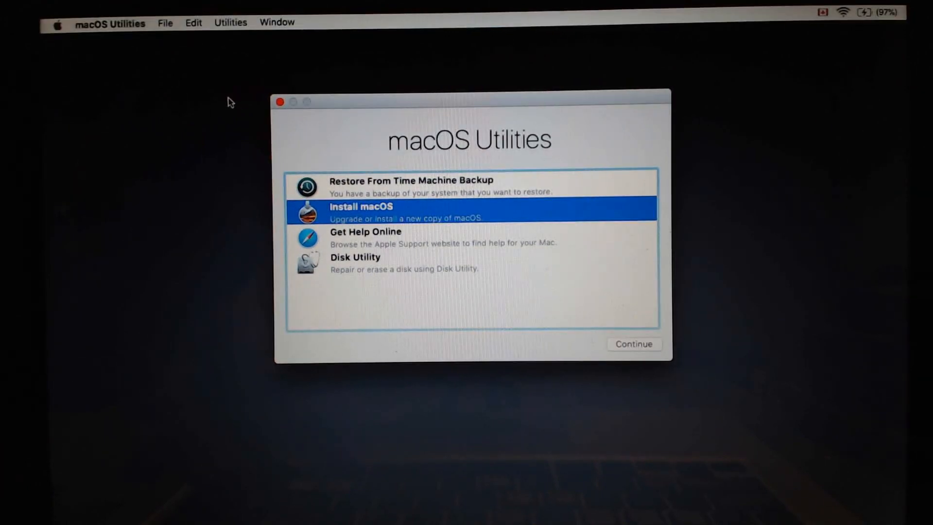
{"action": "mouse_move", "coordinate": [558, 344]}
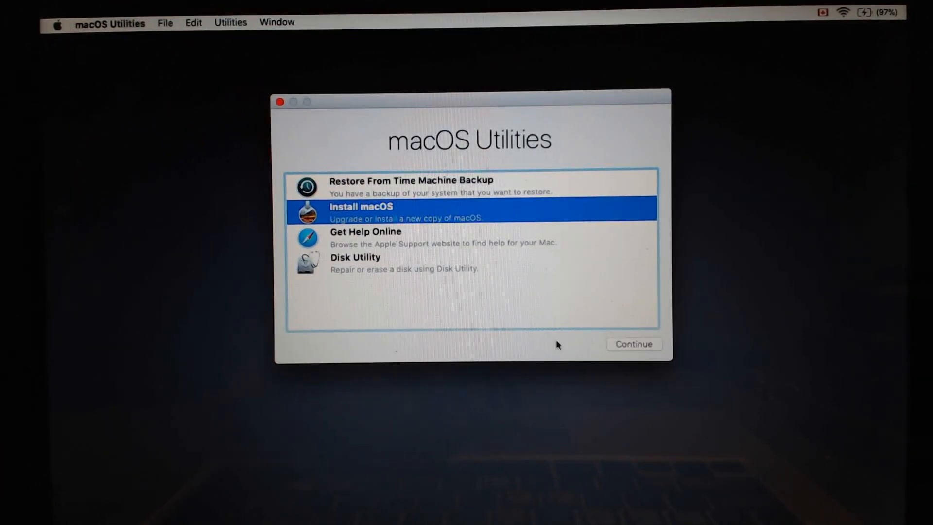
{"action": "mouse_move", "coordinate": [630, 345]}
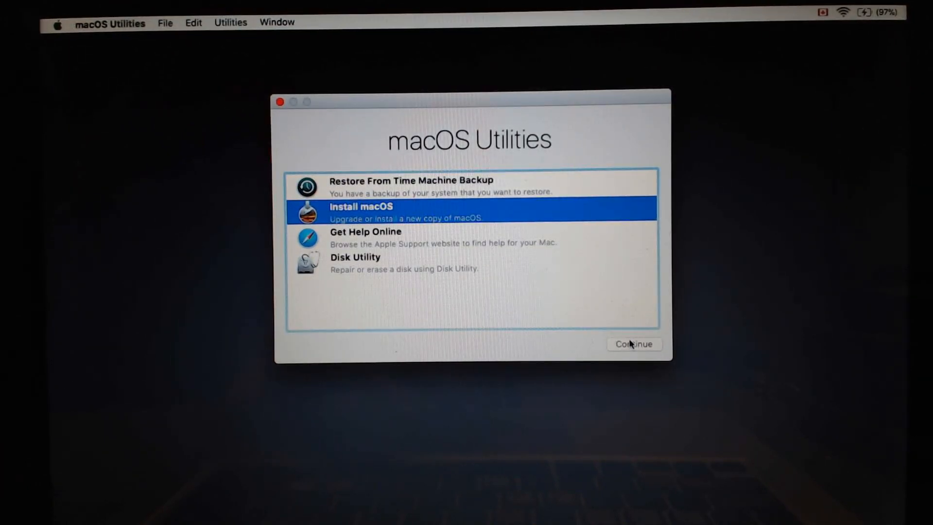
Step: Continue with Install macOS to reach the High Sierra installer's welcome screen
{"action": "left_click", "coordinate": [633, 344]}
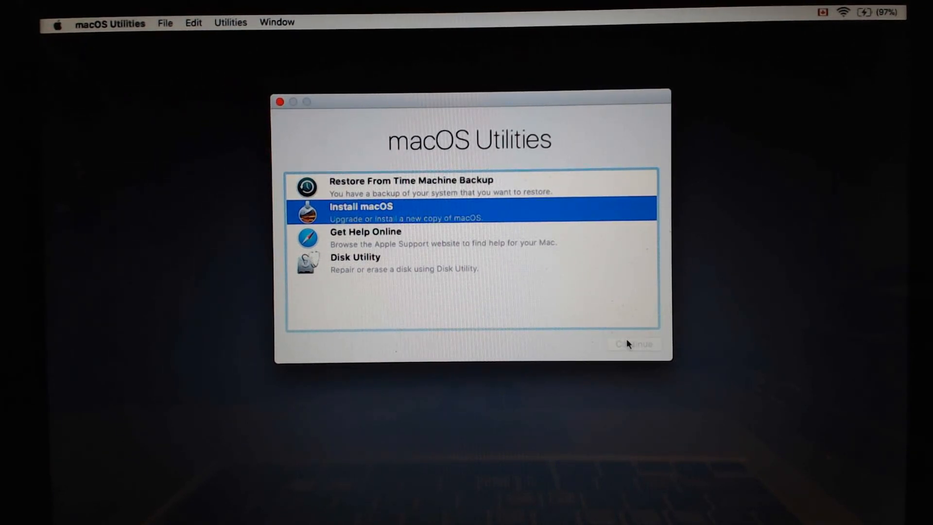
{"action": "left_click", "coordinate": [634, 344]}
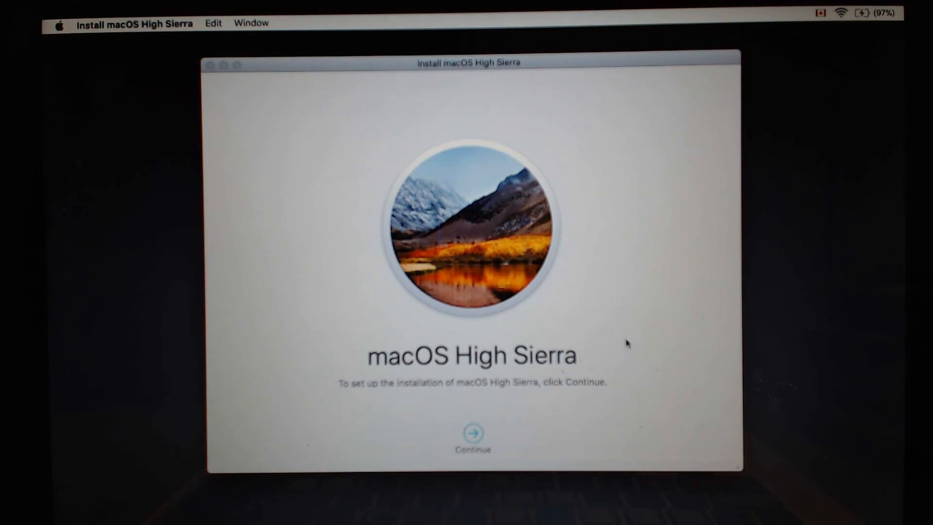